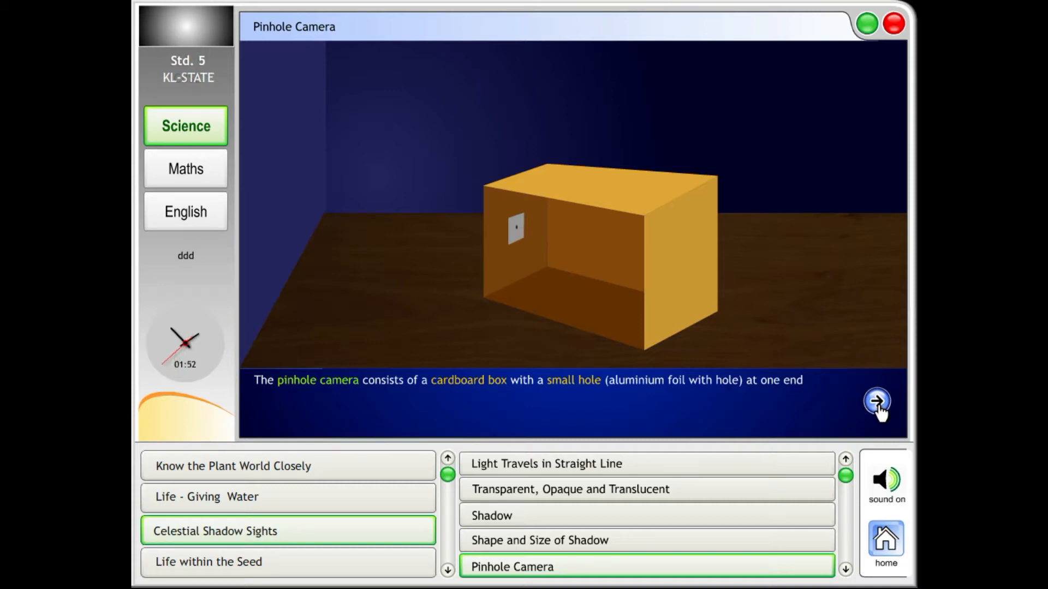
# - Advance the narration so the cardboard box gains tracing paper and all sides closed
pyautogui.click(876, 413)
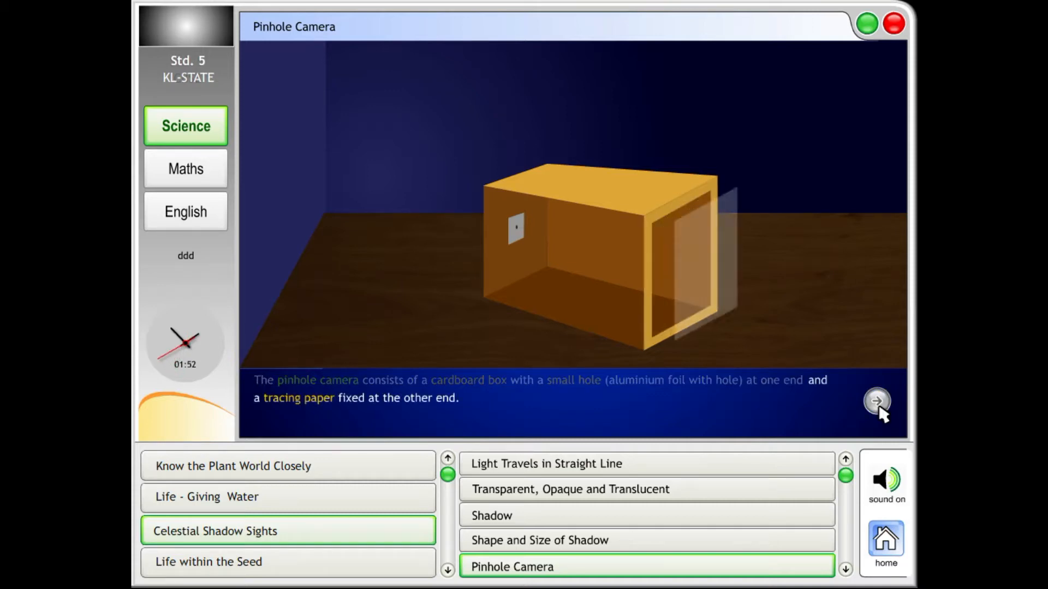
pyautogui.click(875, 415)
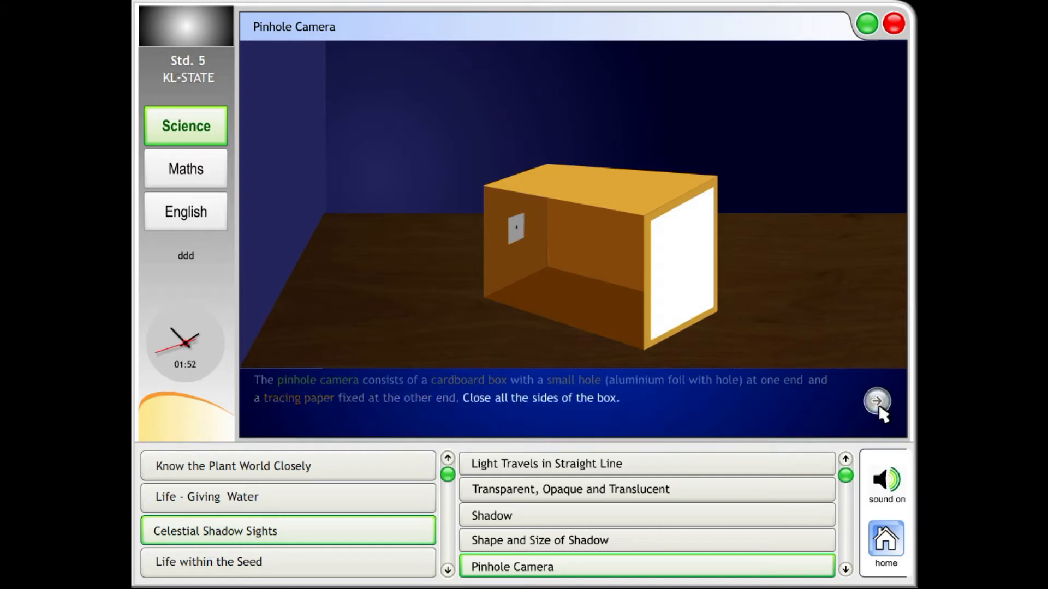
pyautogui.click(873, 415)
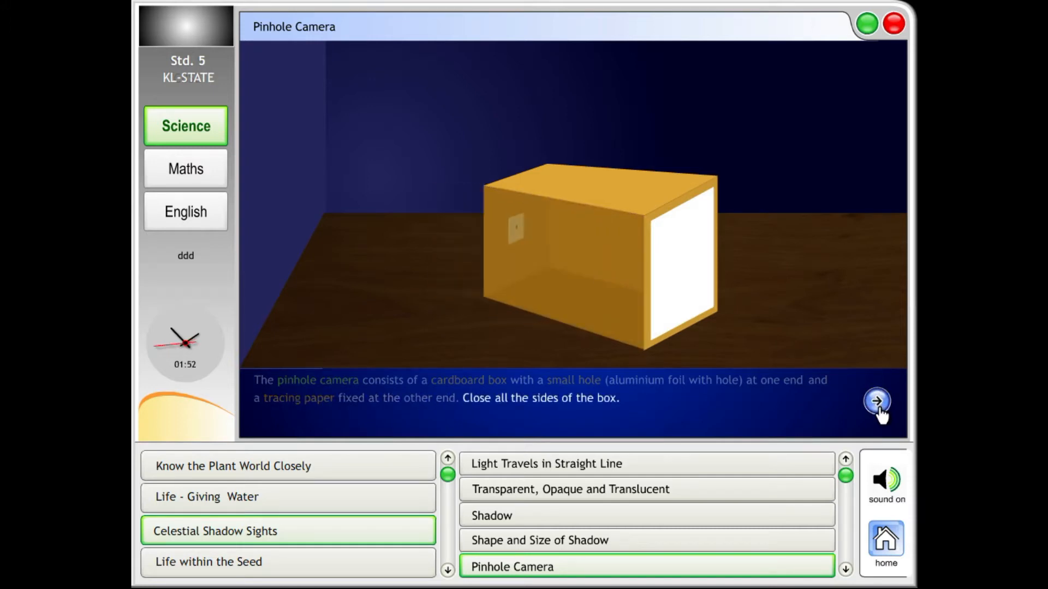
# - Bring in the lit candle, its inverted image on the screen, and the crossing-rays explanation
pyautogui.click(875, 415)
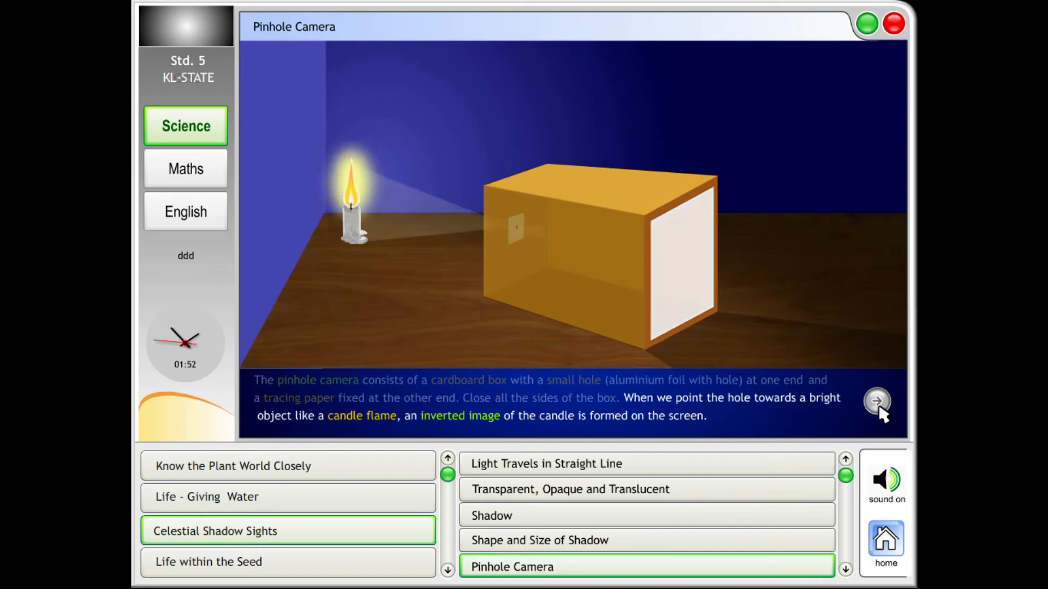
pyautogui.click(876, 415)
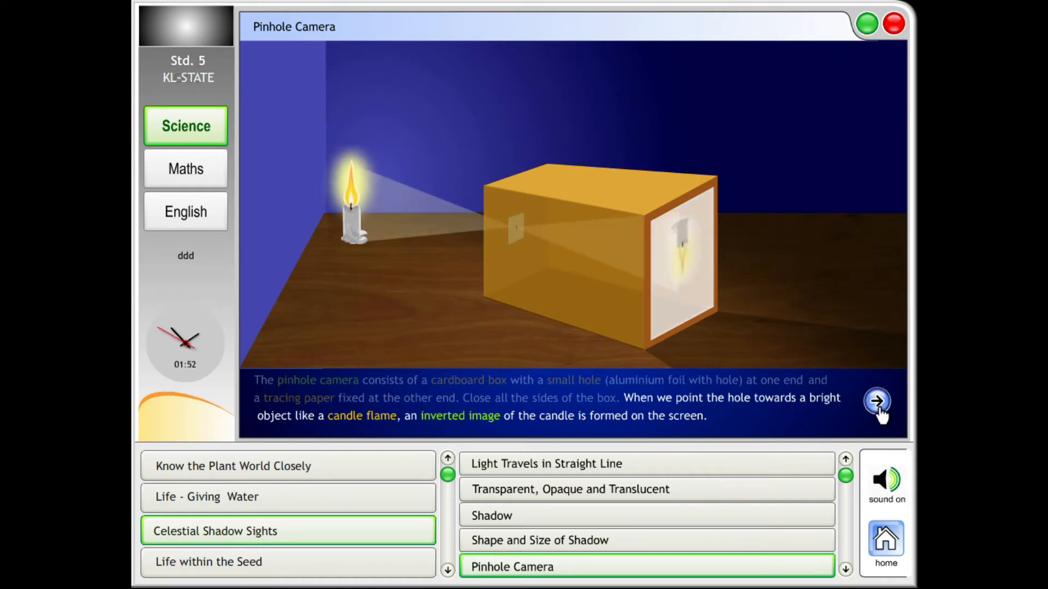
pyautogui.click(876, 410)
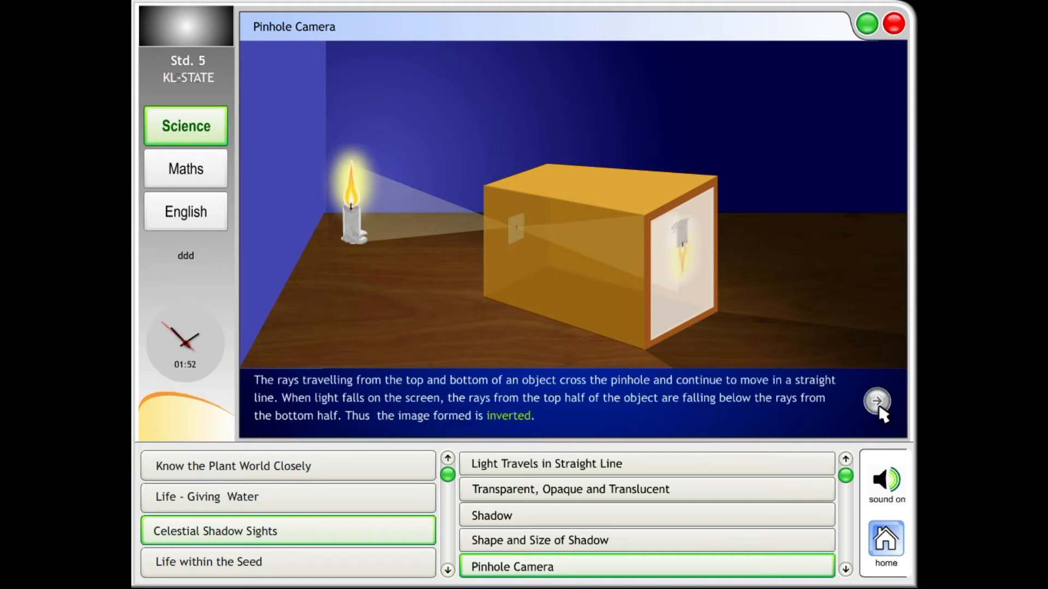
# - Show the A and B rays crossing the pinhole and the note on why the image is dim
pyautogui.click(876, 401)
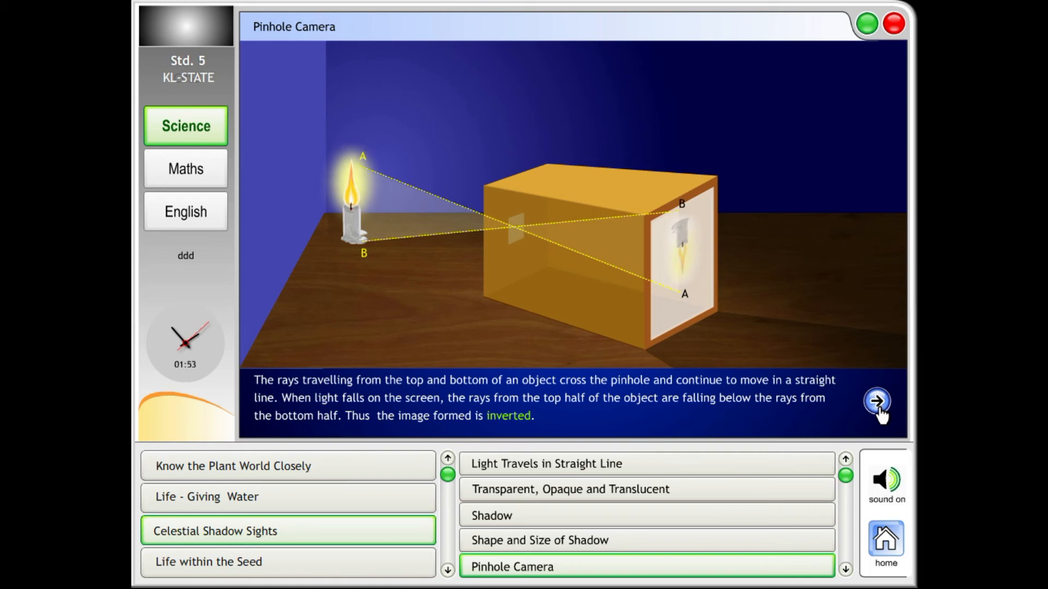
pyautogui.click(873, 415)
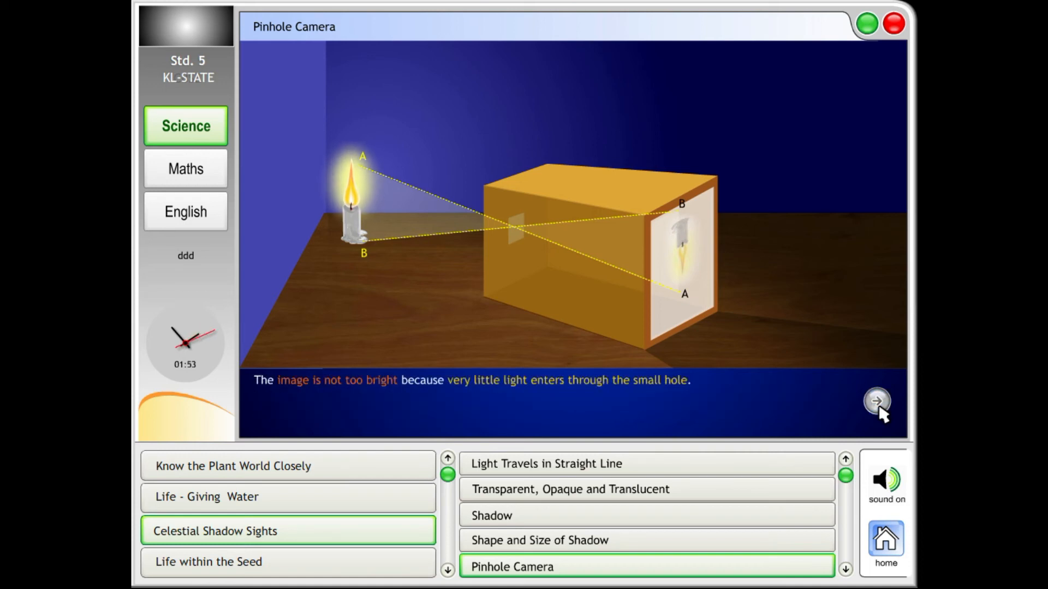